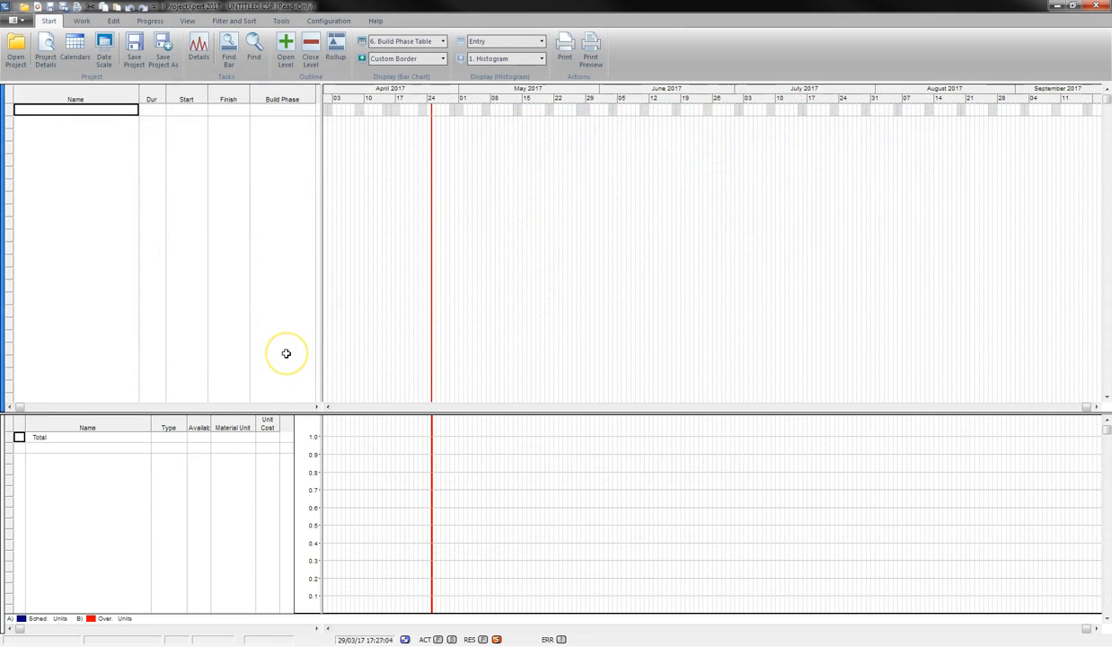
mouse_move(286, 352)
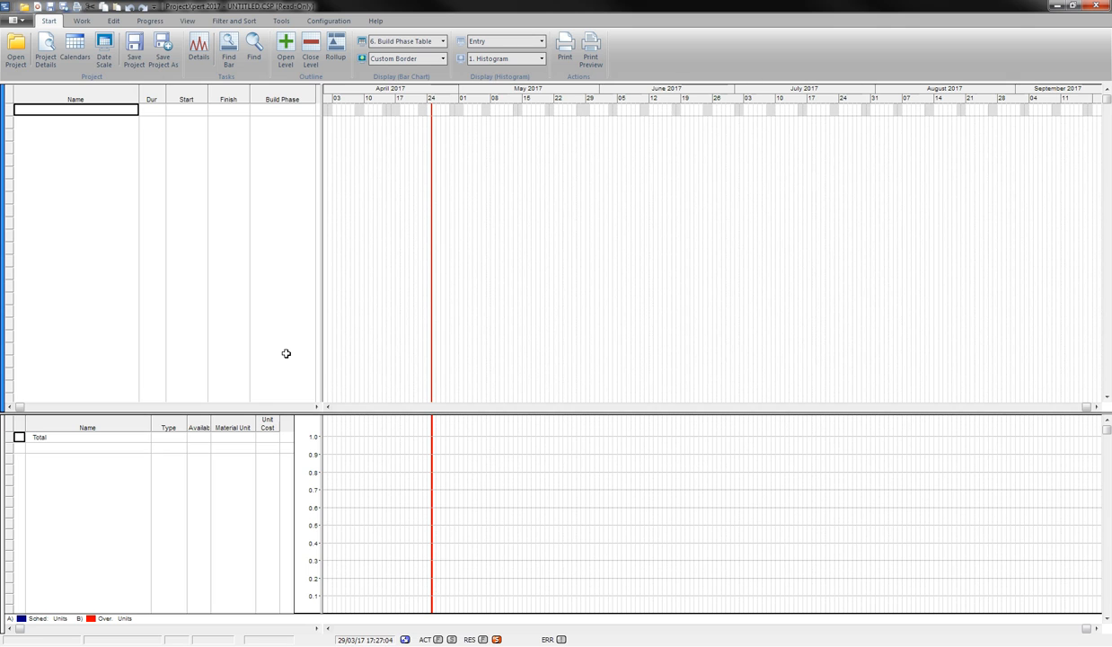
mouse_move(281, 22)
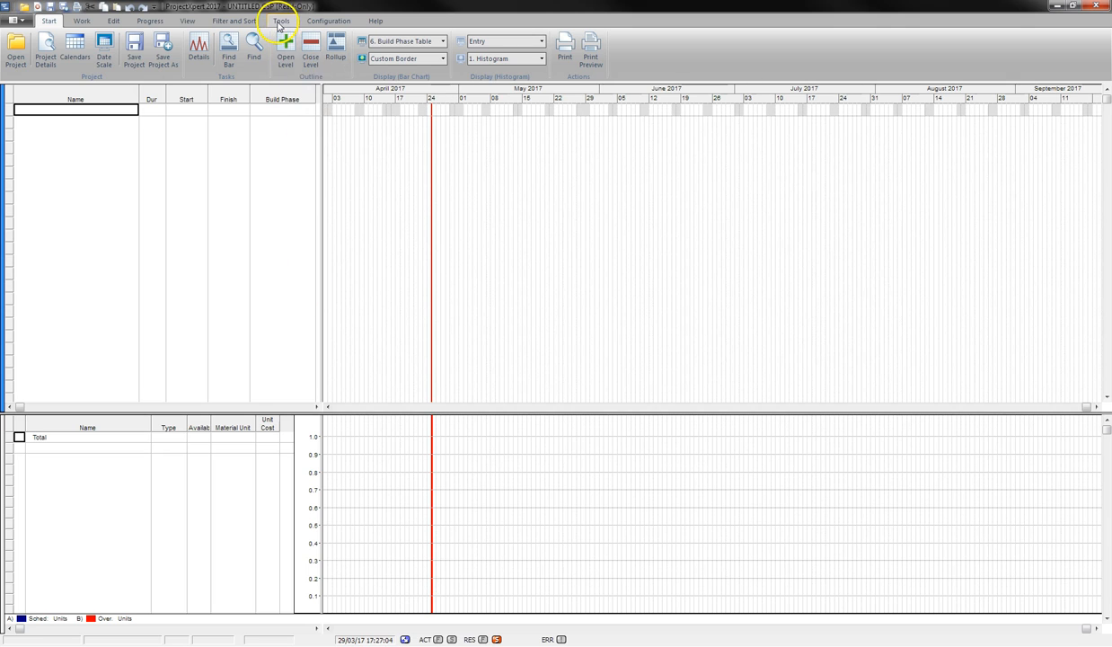
Step: Import the Job 63 P2X Overview estimate from EstimatorXpress onto the Gantt chart
left_click(280, 22)
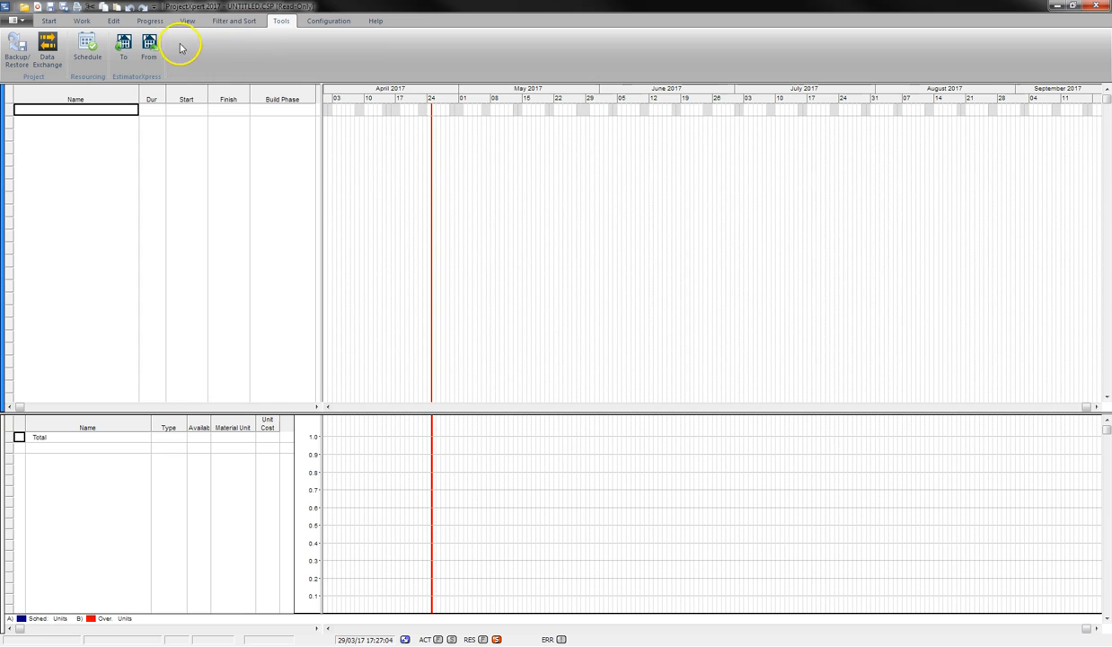
left_click(149, 45)
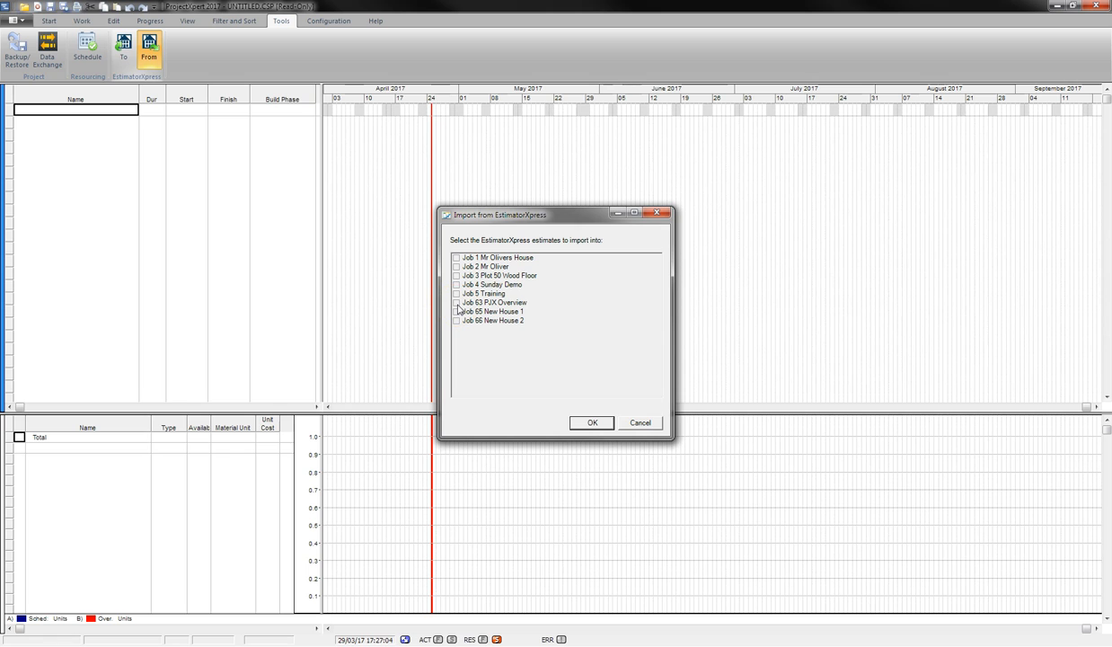
left_click(457, 302)
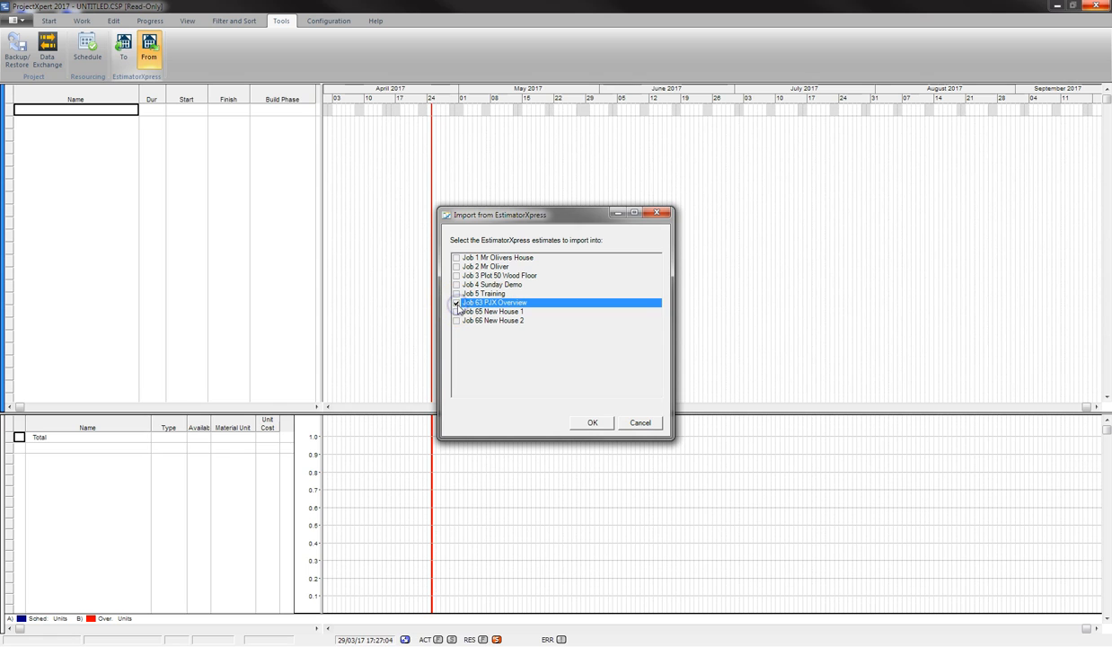
left_click(591, 422)
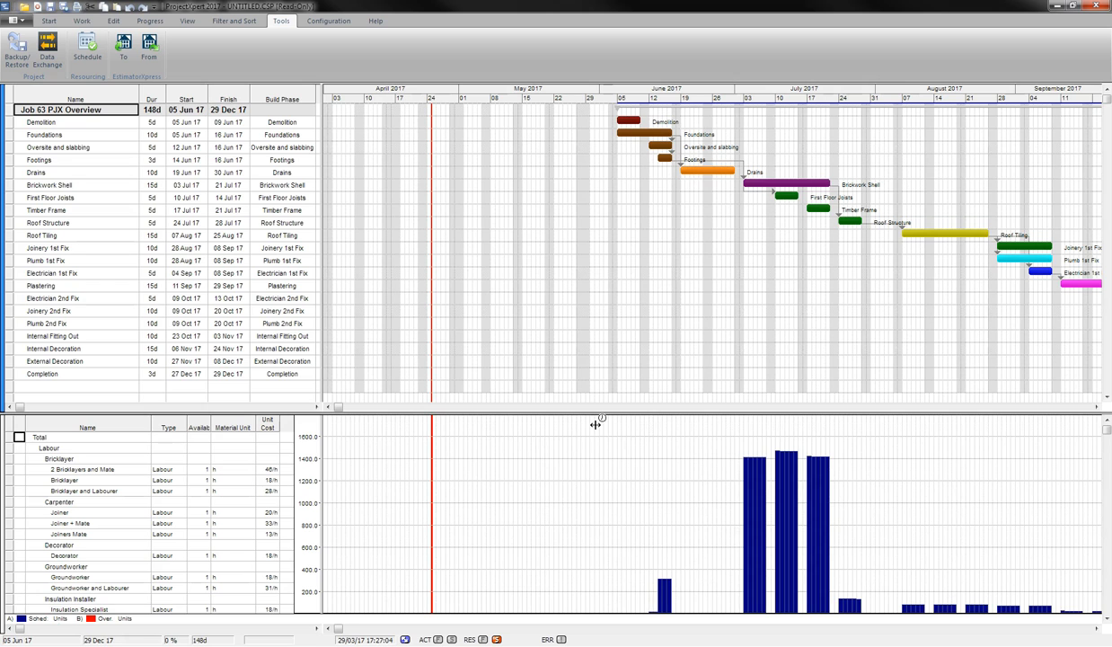
mouse_move(594, 424)
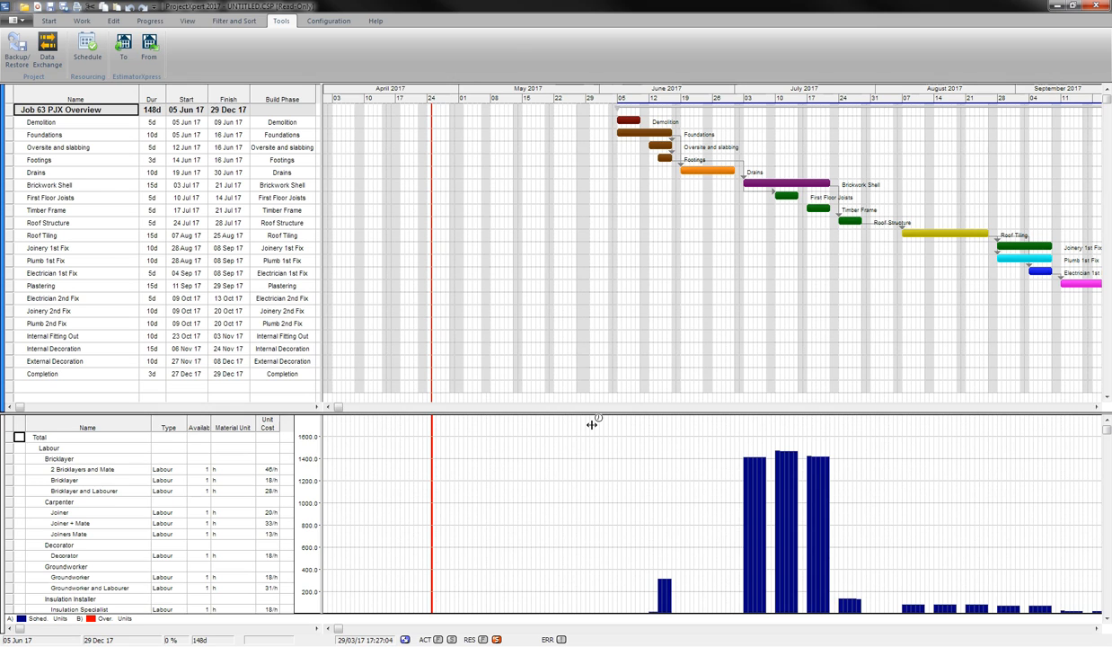
mouse_move(95, 442)
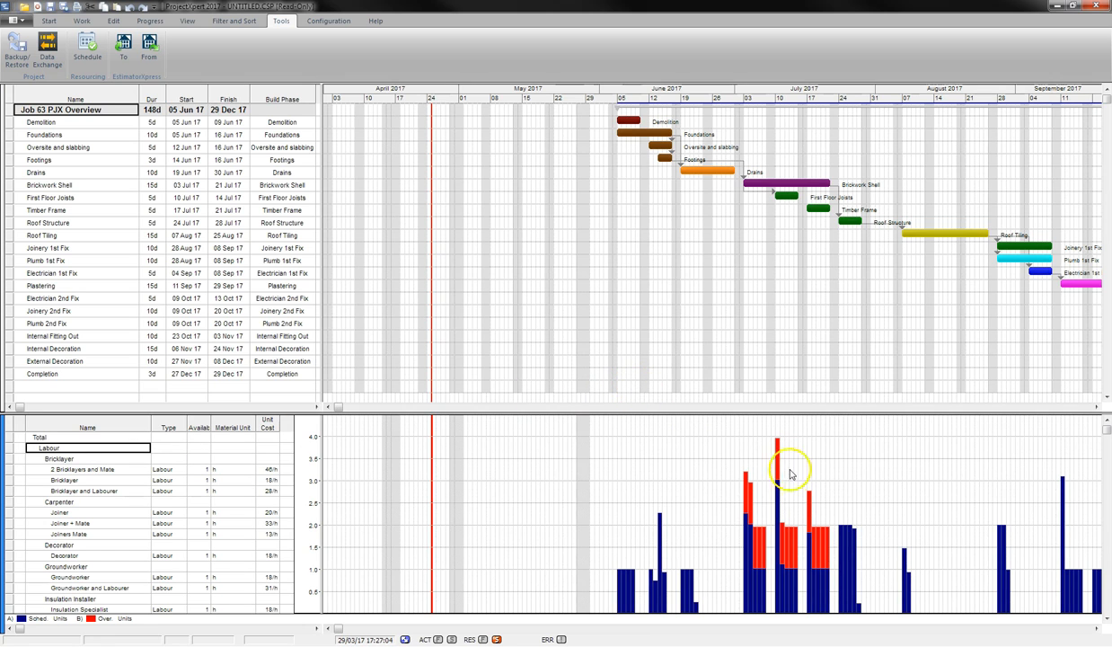
mouse_move(784, 548)
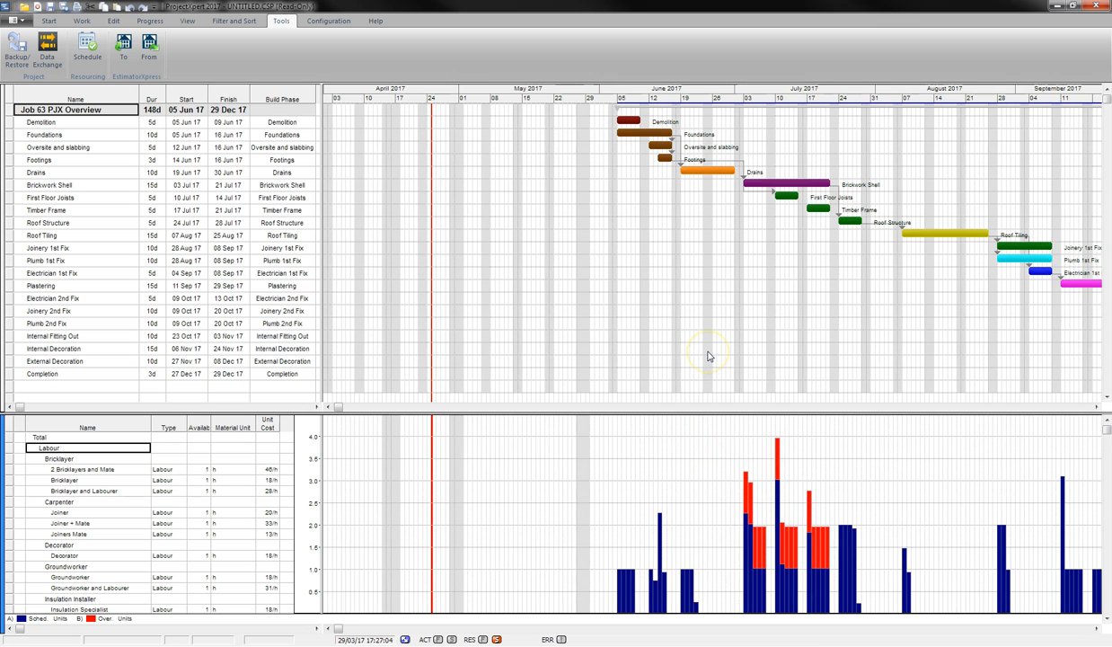
mouse_move(780, 484)
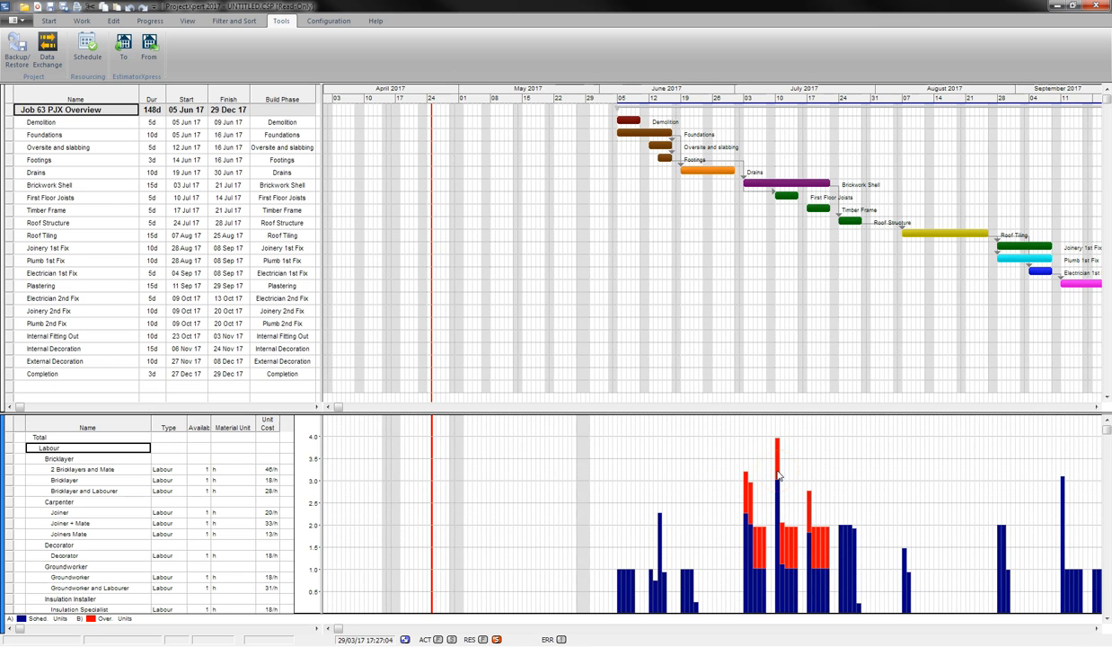
mouse_move(783, 471)
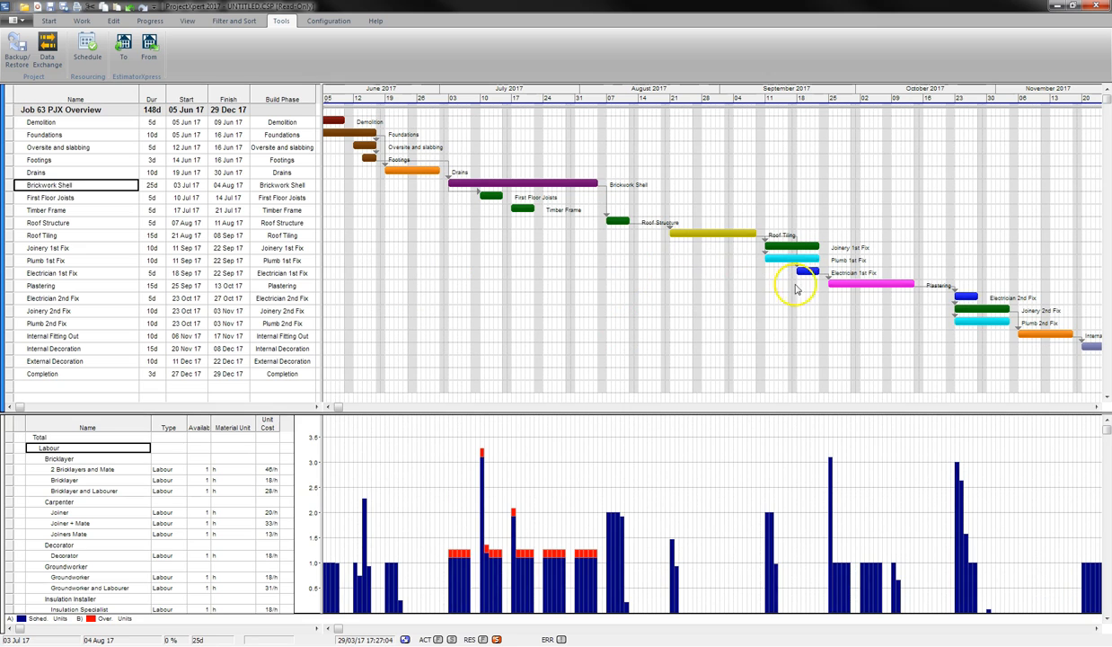
mouse_move(1069, 370)
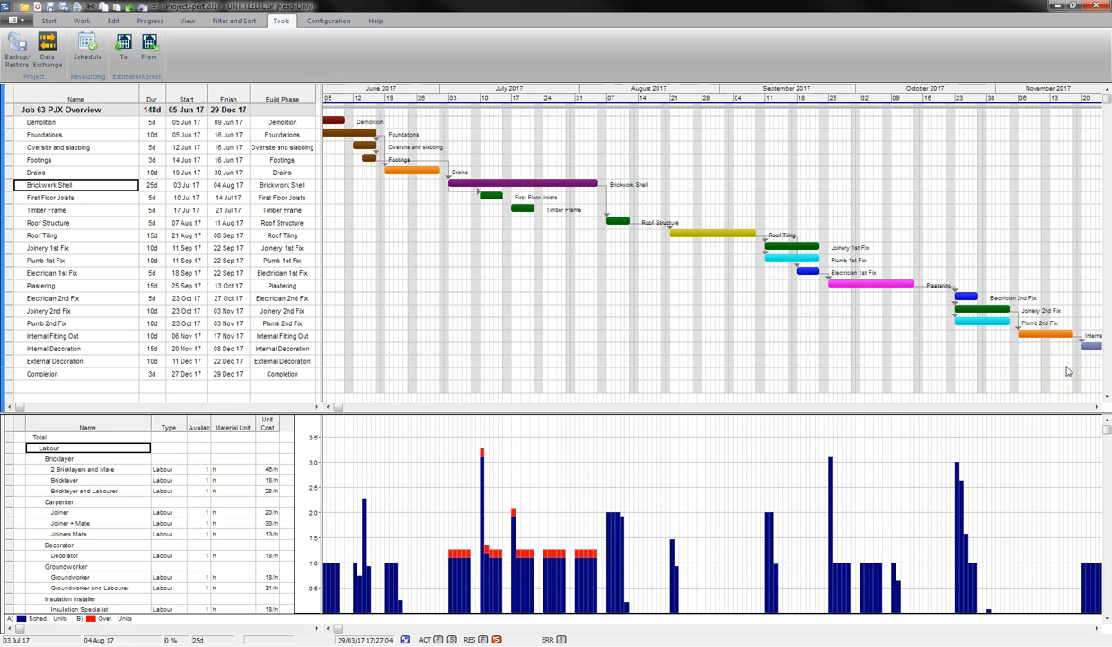
mouse_move(601, 183)
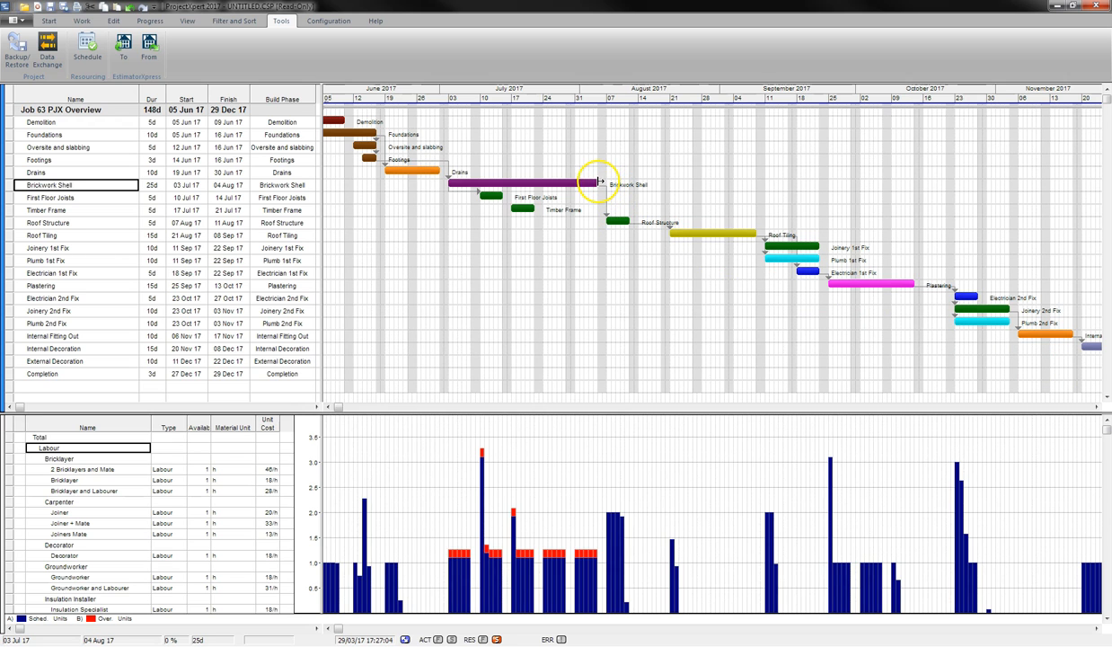
mouse_move(536, 183)
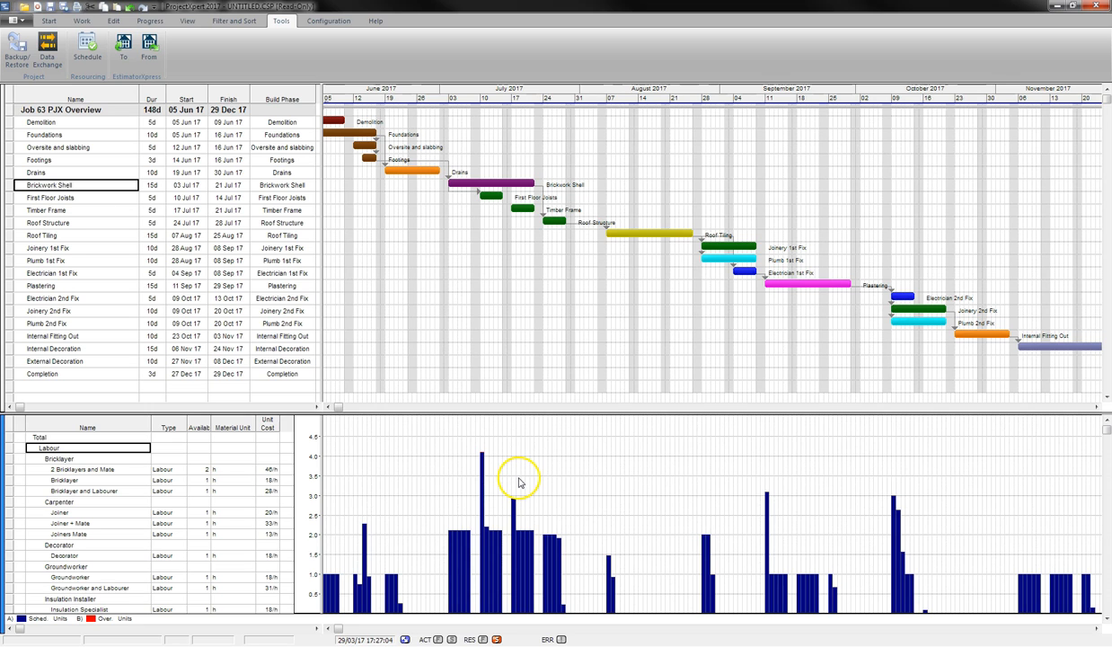
mouse_move(532, 481)
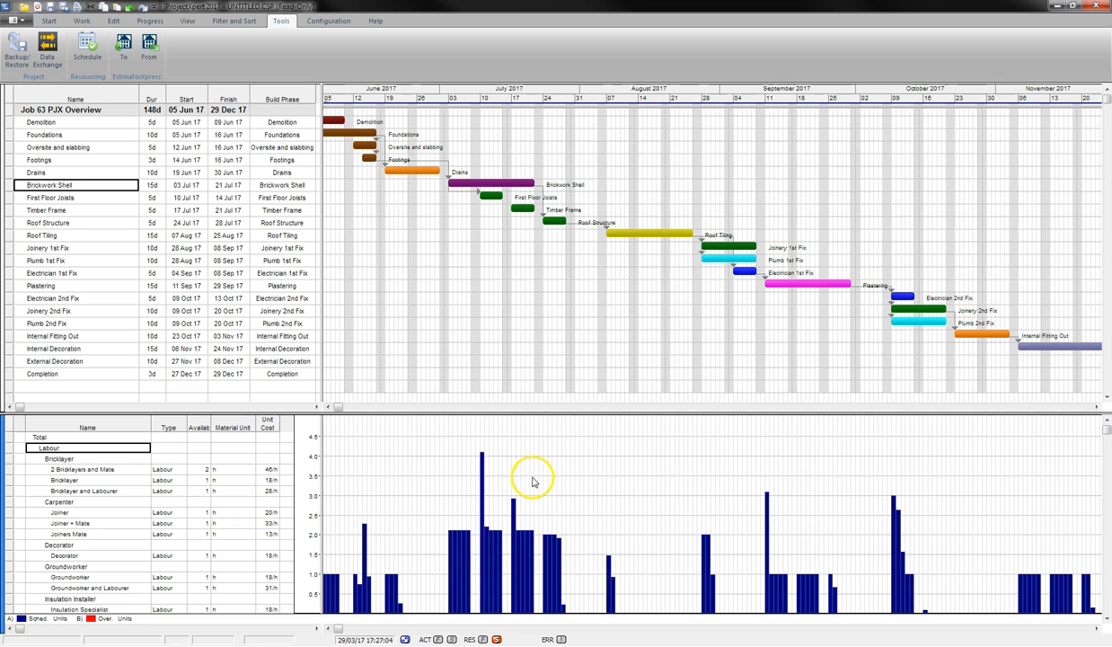
mouse_move(481, 317)
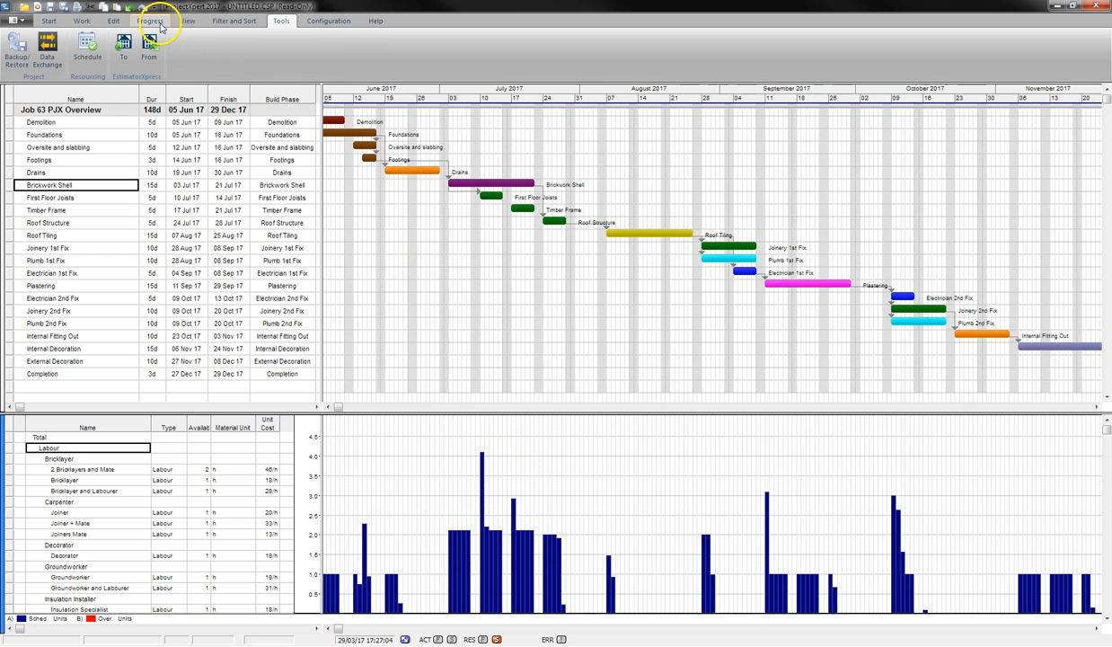
Step: Store Baseline 1 for all activities in the current project
left_click(151, 22)
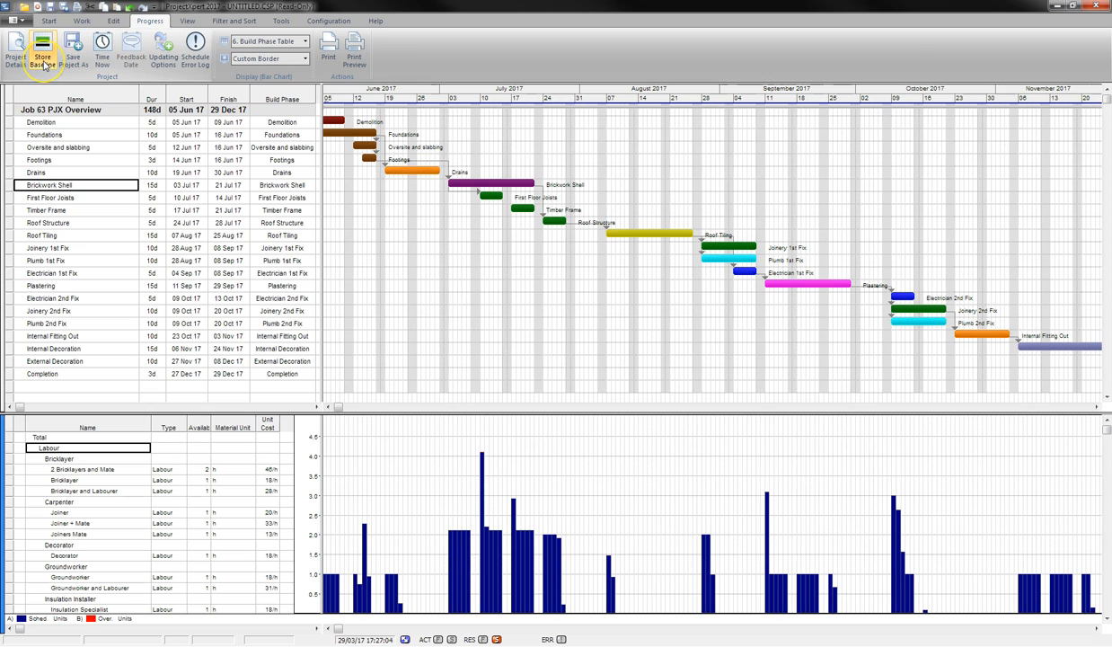
left_click(43, 50)
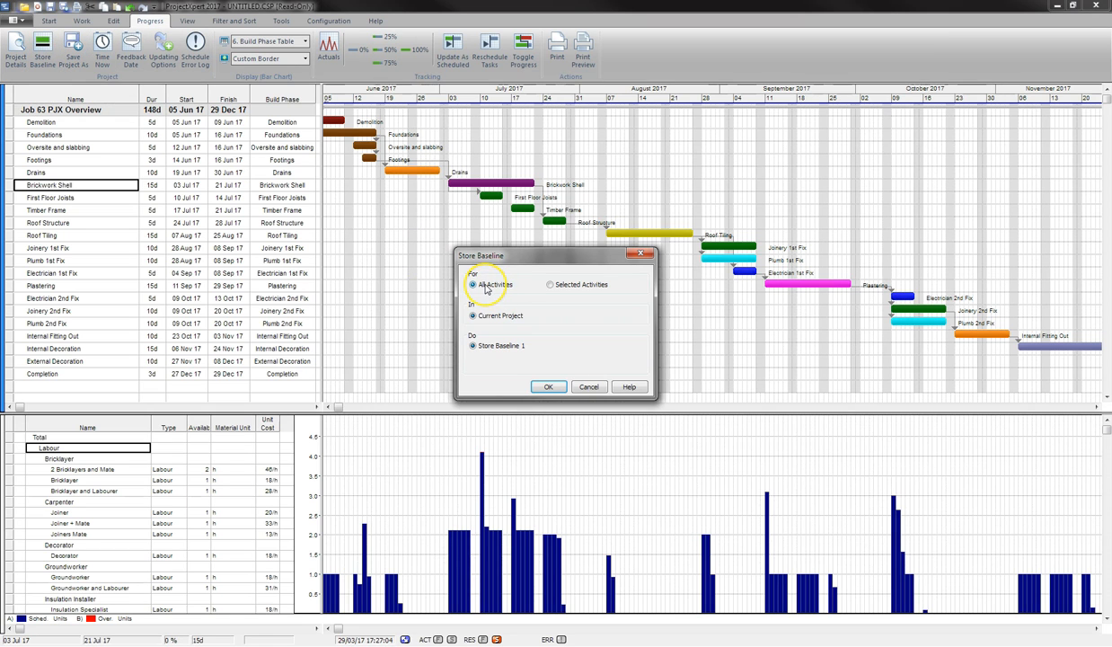
mouse_move(501, 363)
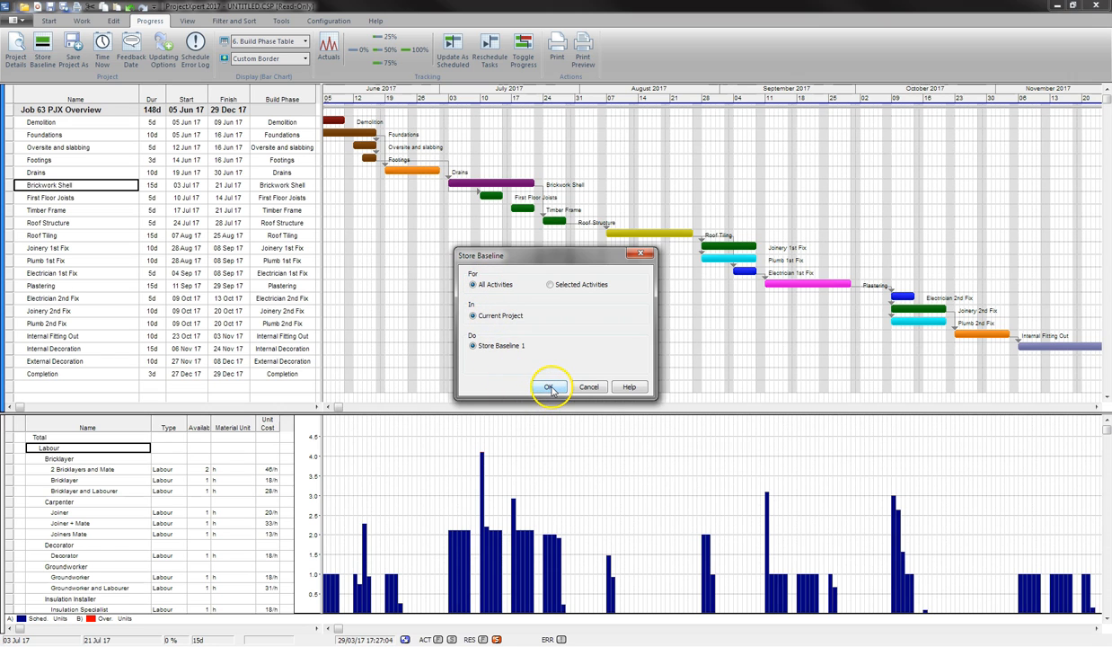
left_click(550, 387)
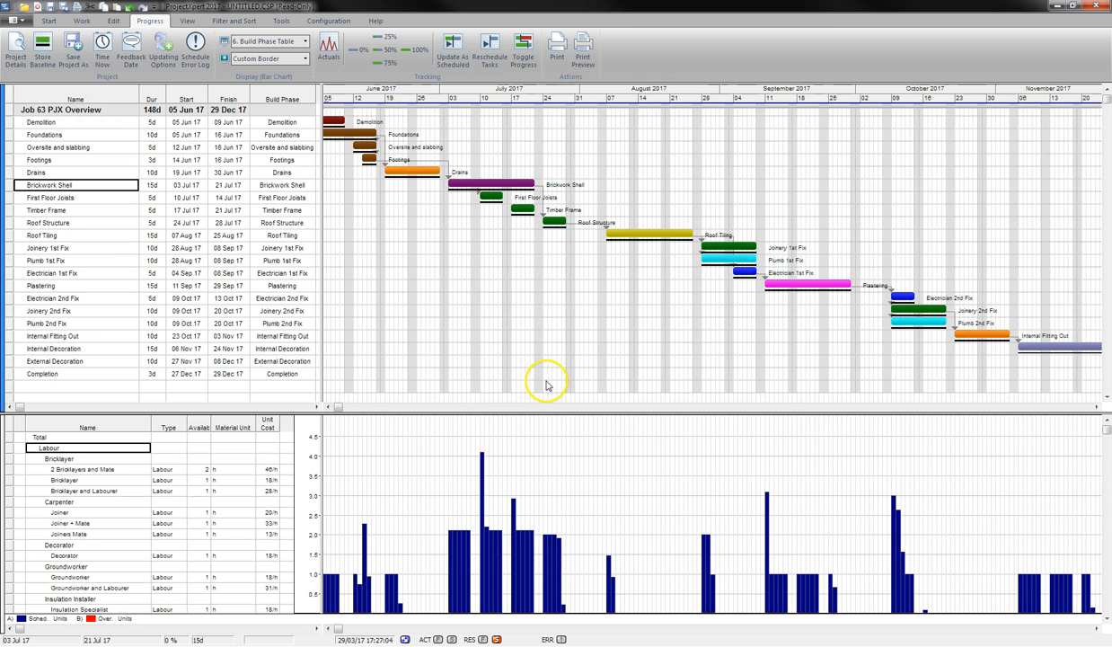
Step: Set the project's time-now date to around the start of July 2017 in Project Details
left_click(16, 47)
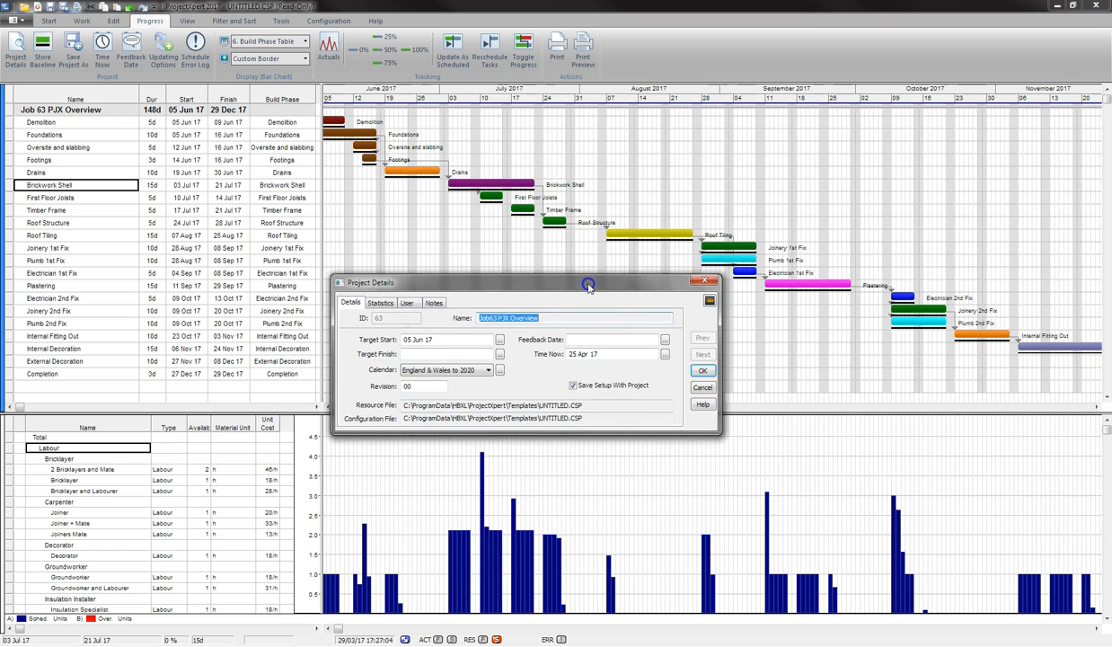
left_click(665, 335)
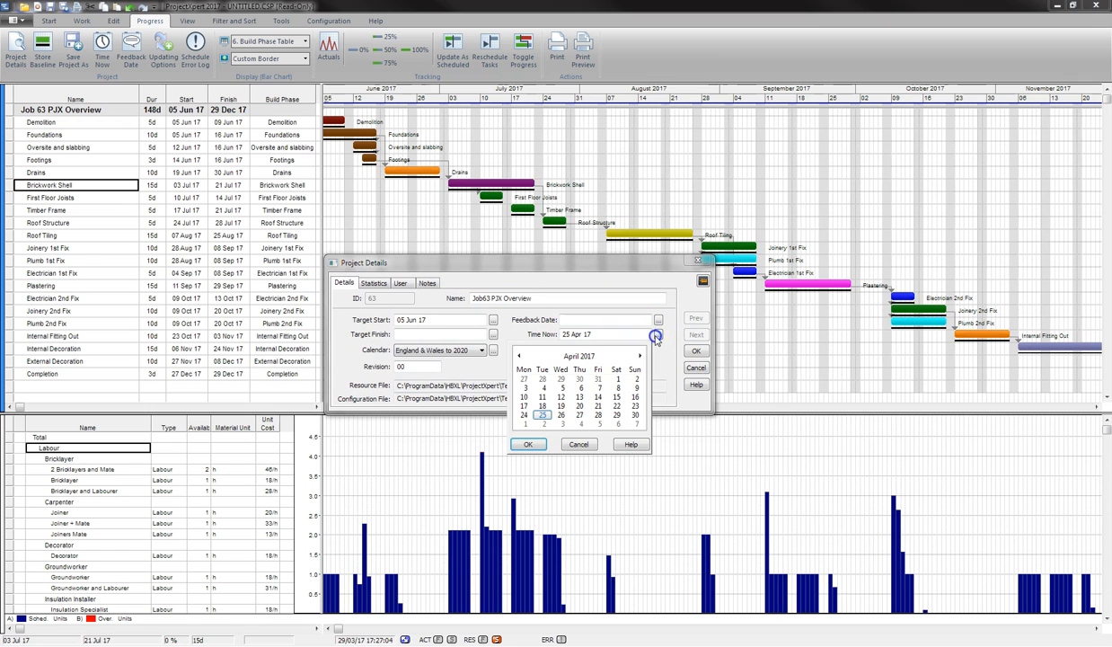
left_click(640, 356)
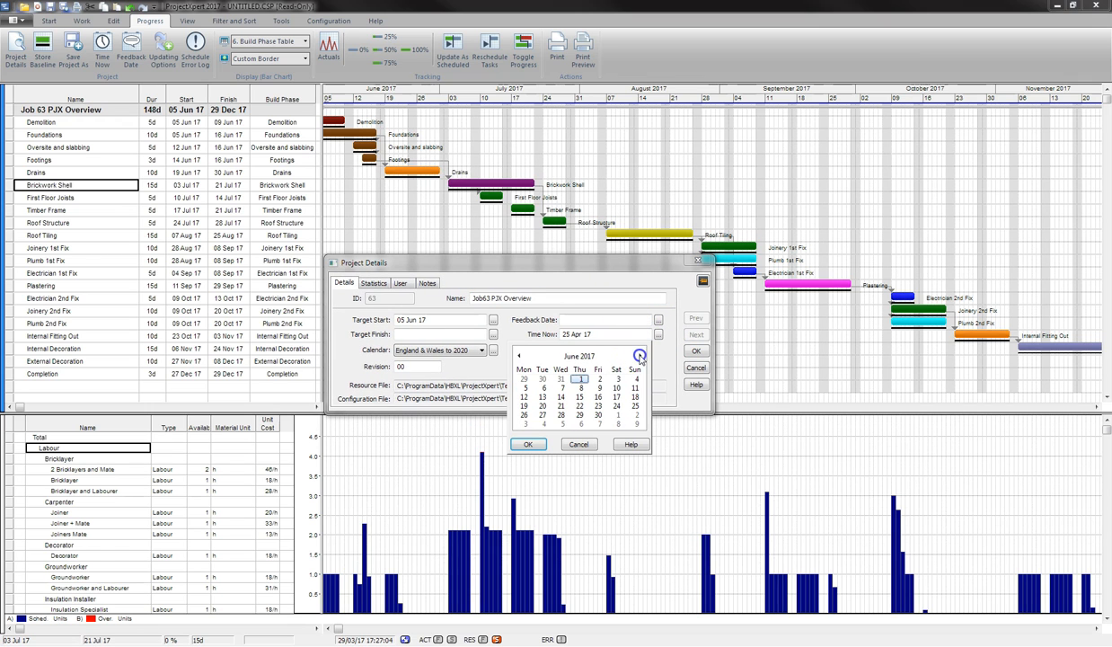
left_click(640, 356)
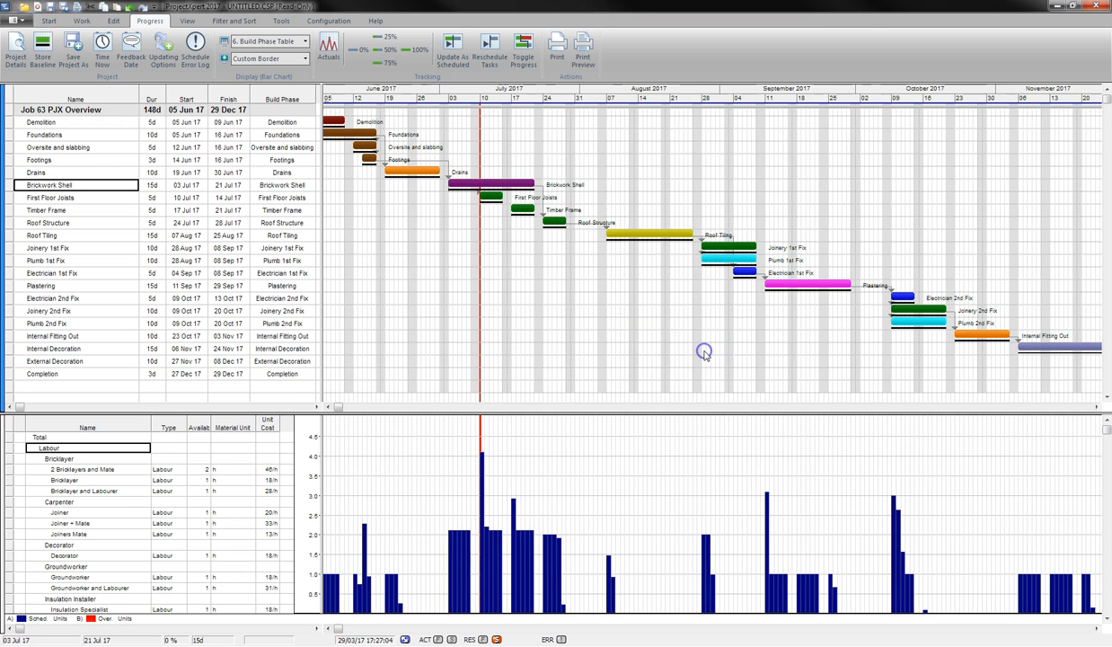
mouse_move(704, 356)
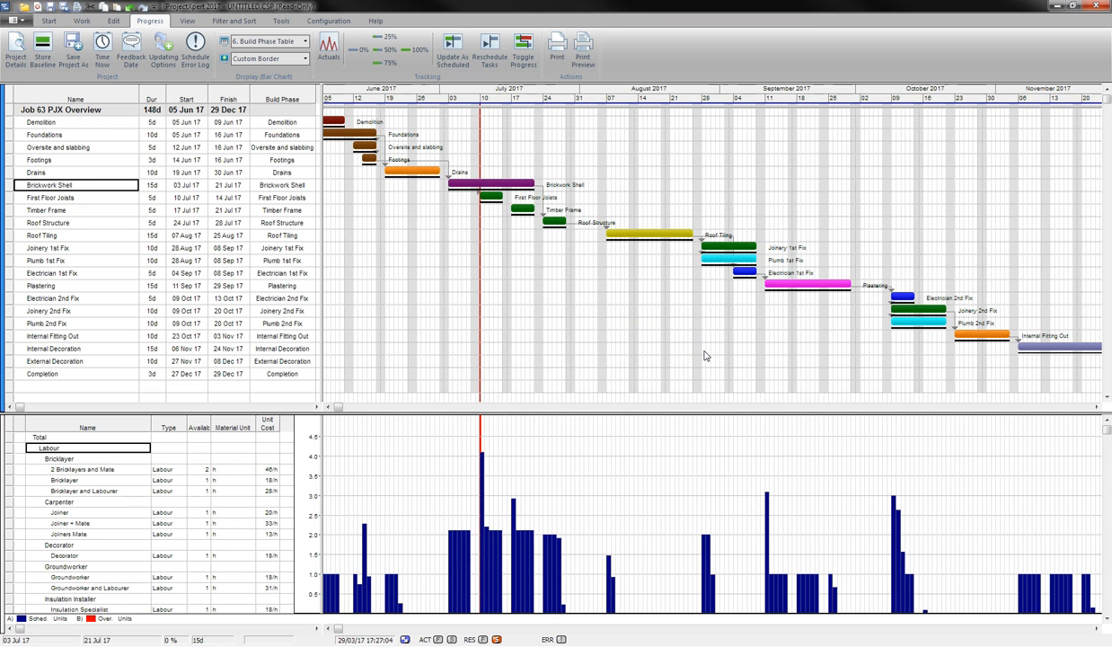
mouse_move(688, 348)
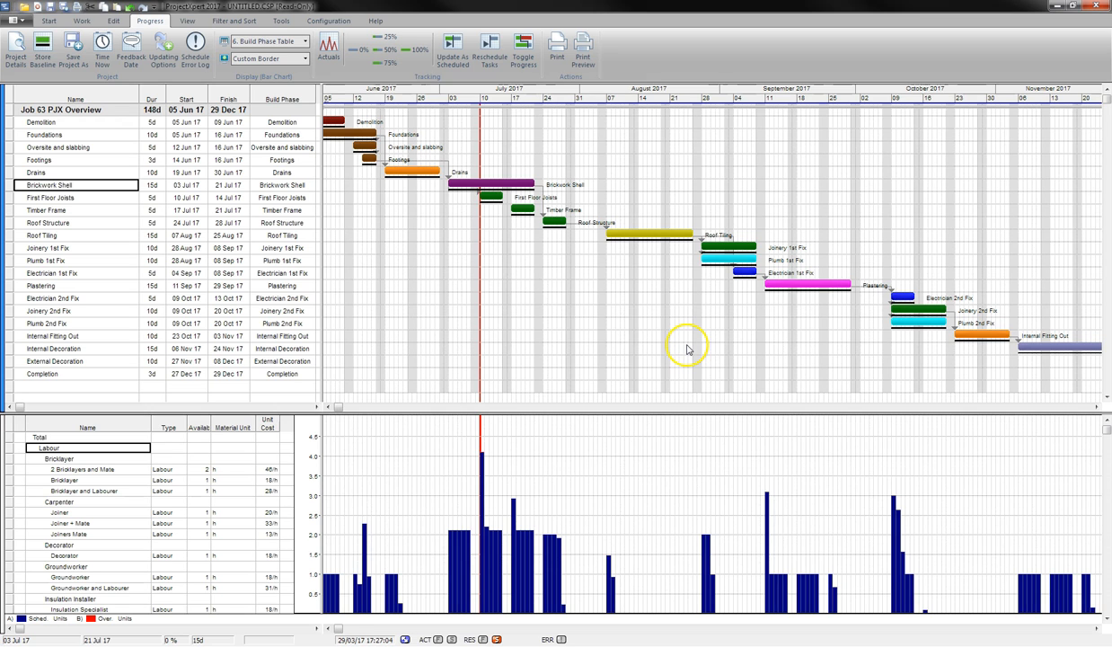
mouse_move(687, 348)
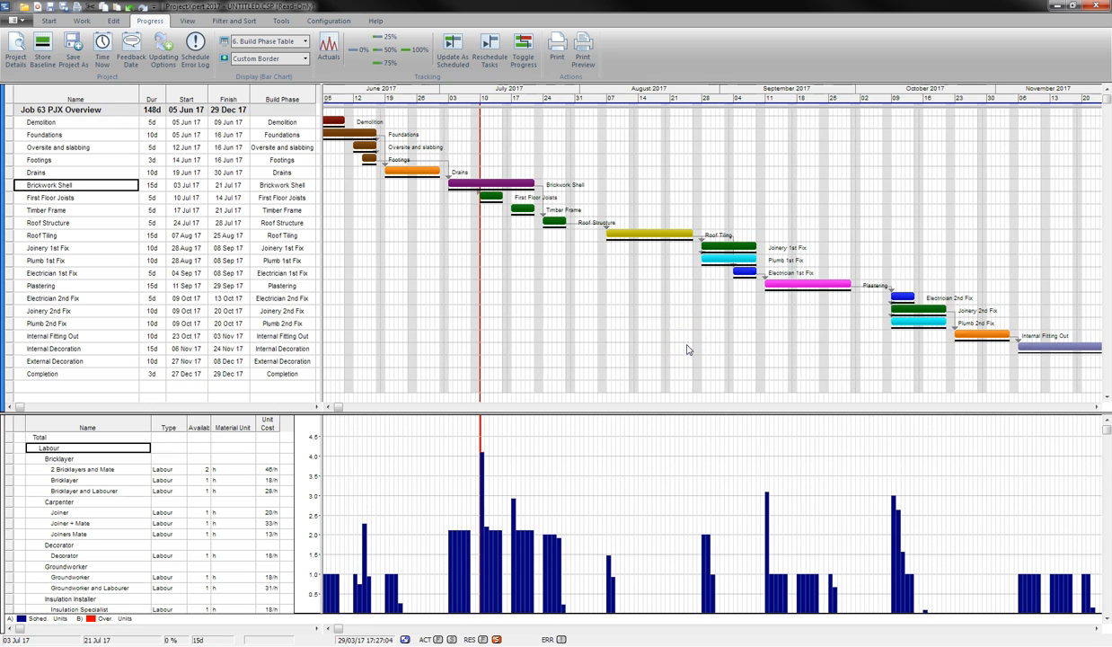
Step: Record progress on Foundations and mark Drains as partly complete
left_click(340, 122)
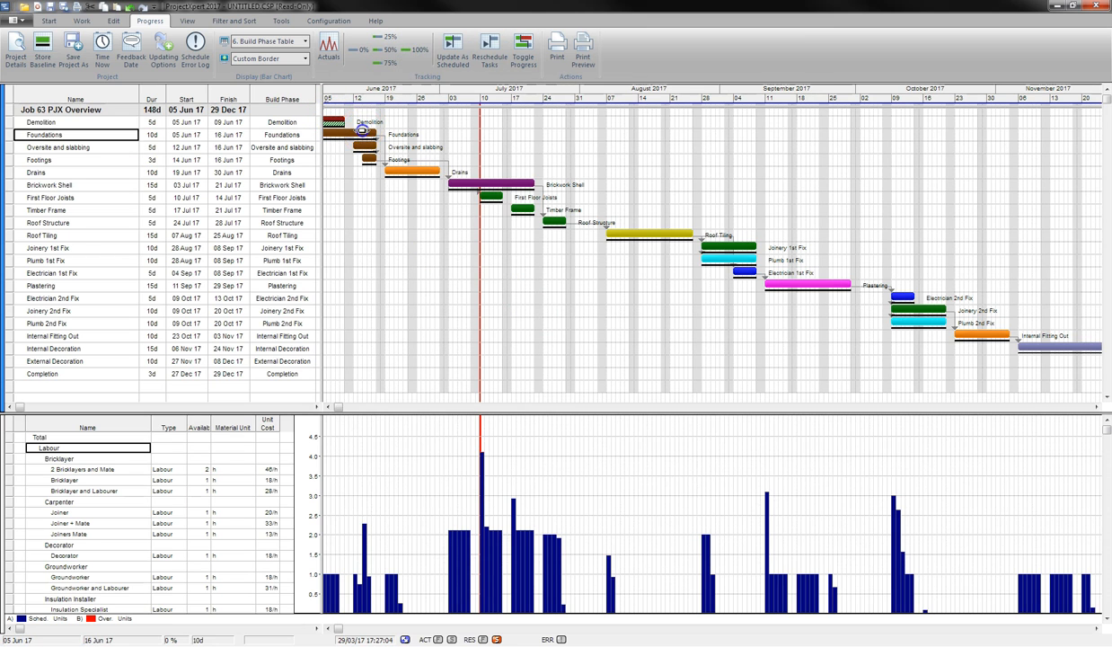
left_click(76, 148)
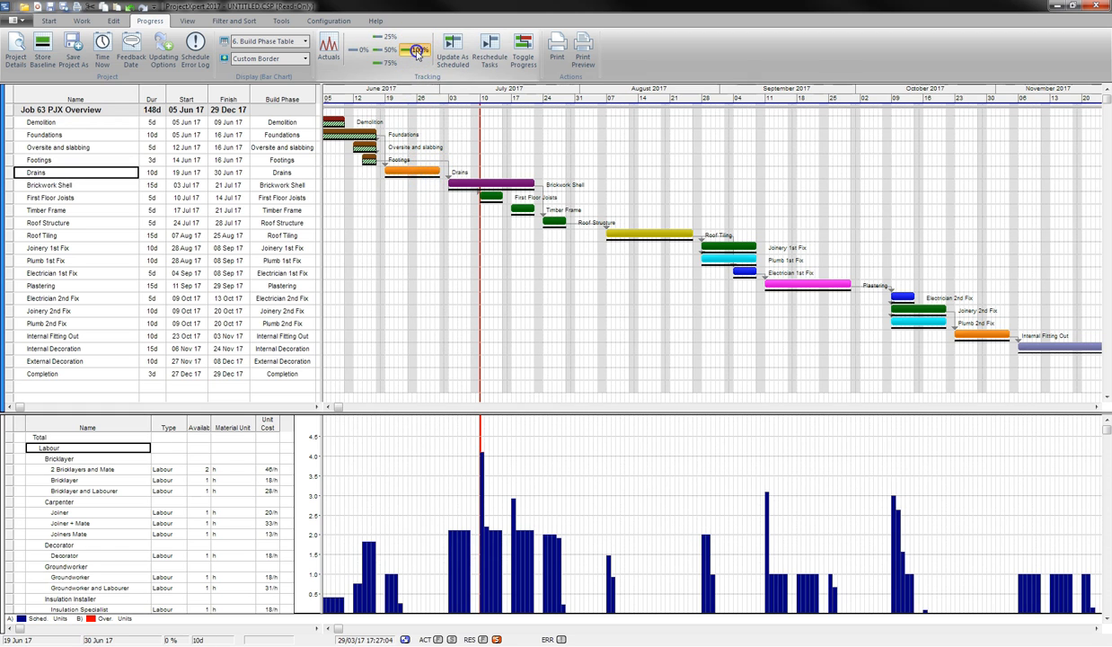
left_click(76, 185)
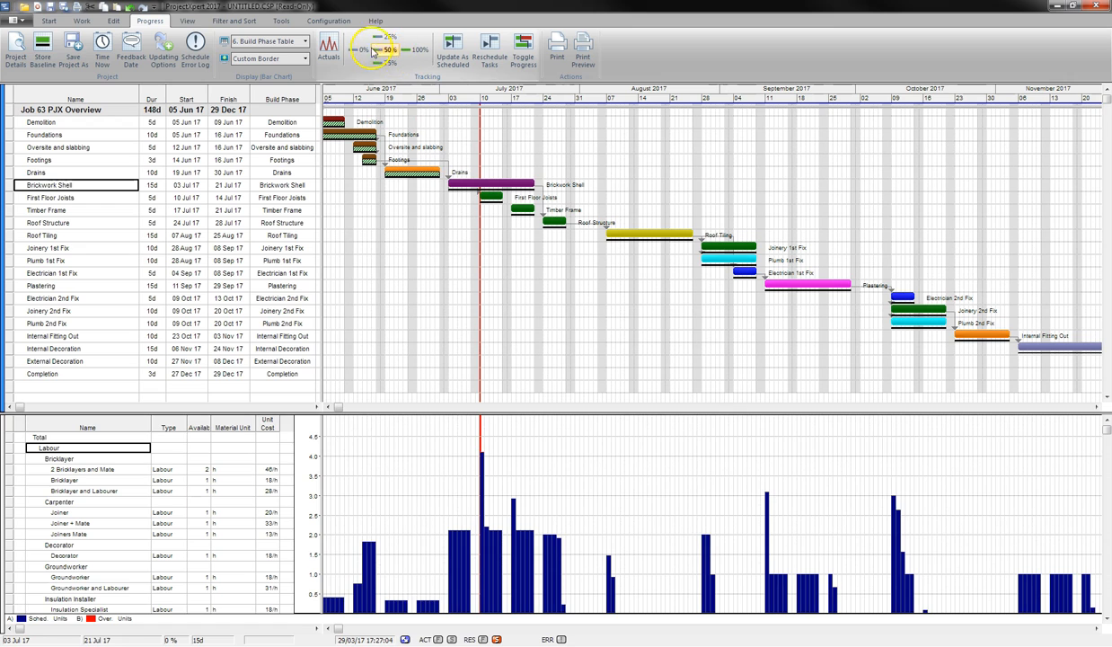
left_click(388, 36)
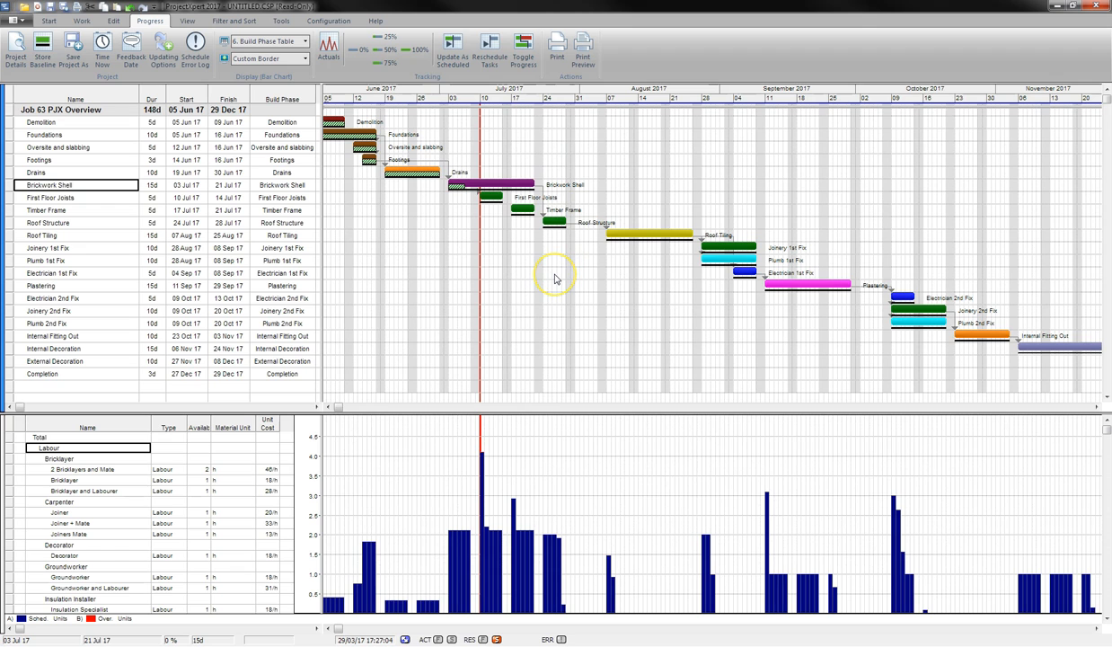
mouse_move(554, 264)
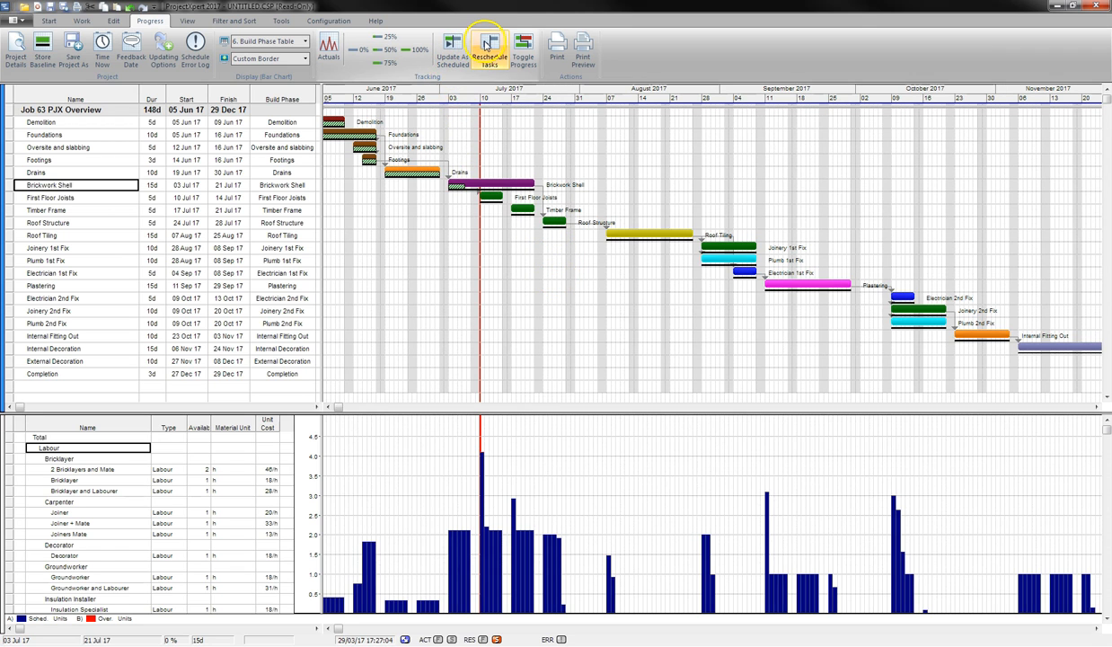
Step: Reschedule unfinished tasks past time-now, then cancel moving Roof Tiling earlier
left_click(489, 47)
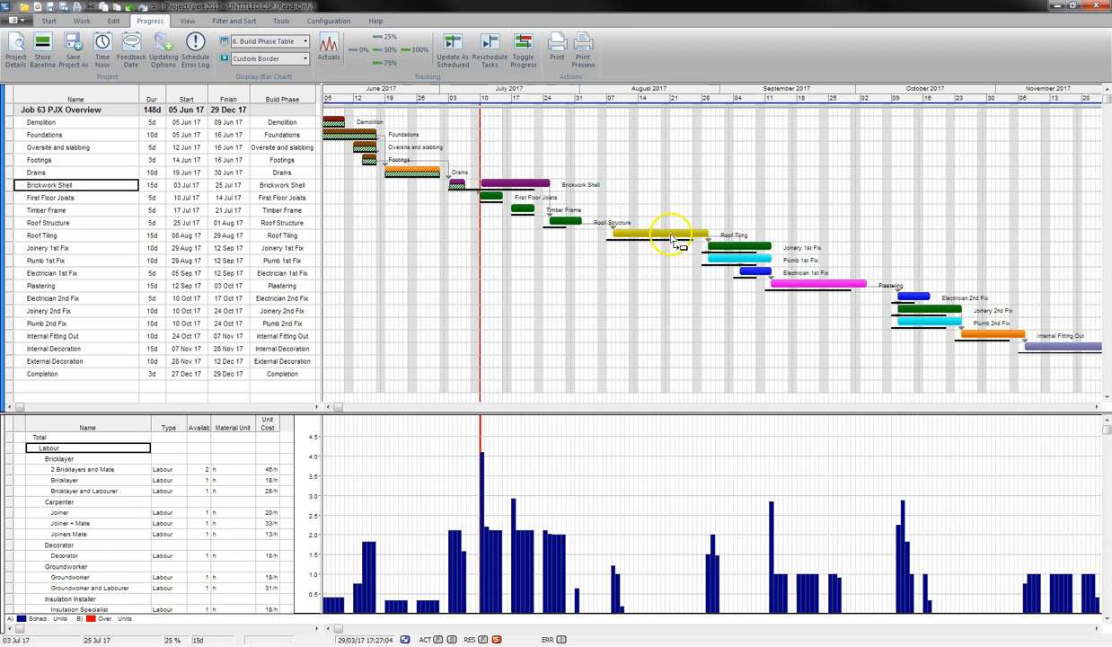
mouse_move(582, 232)
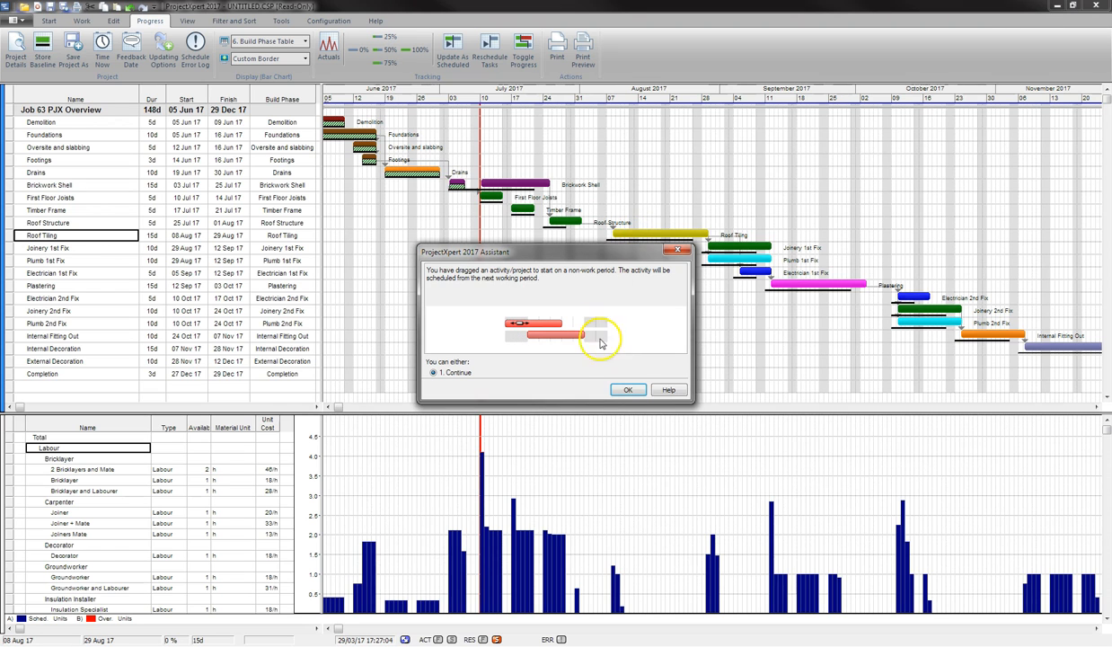
left_click(629, 389)
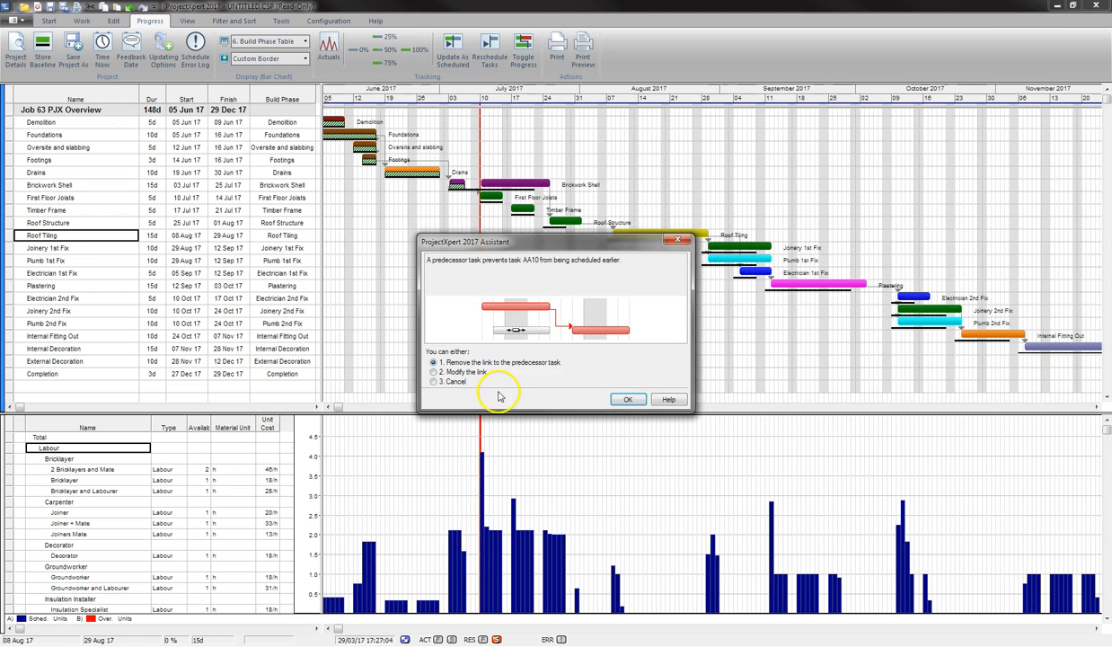
left_click(629, 399)
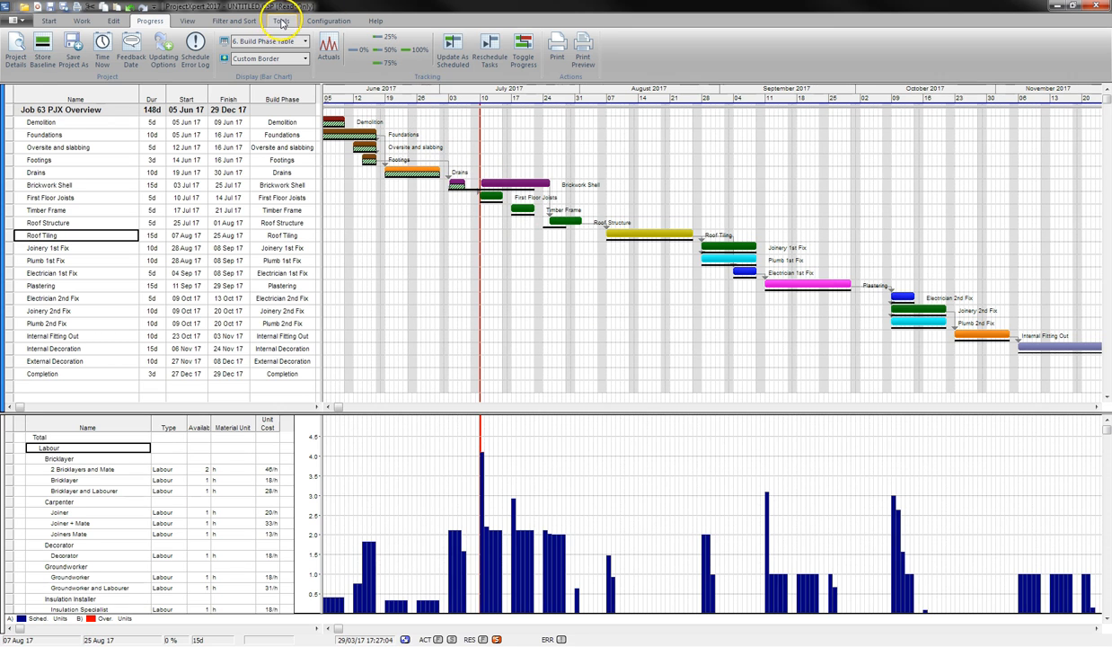
Step: Export the rescheduled plan back to the Job 63 P/X Overview estimate in EstimatorXpress
left_click(280, 22)
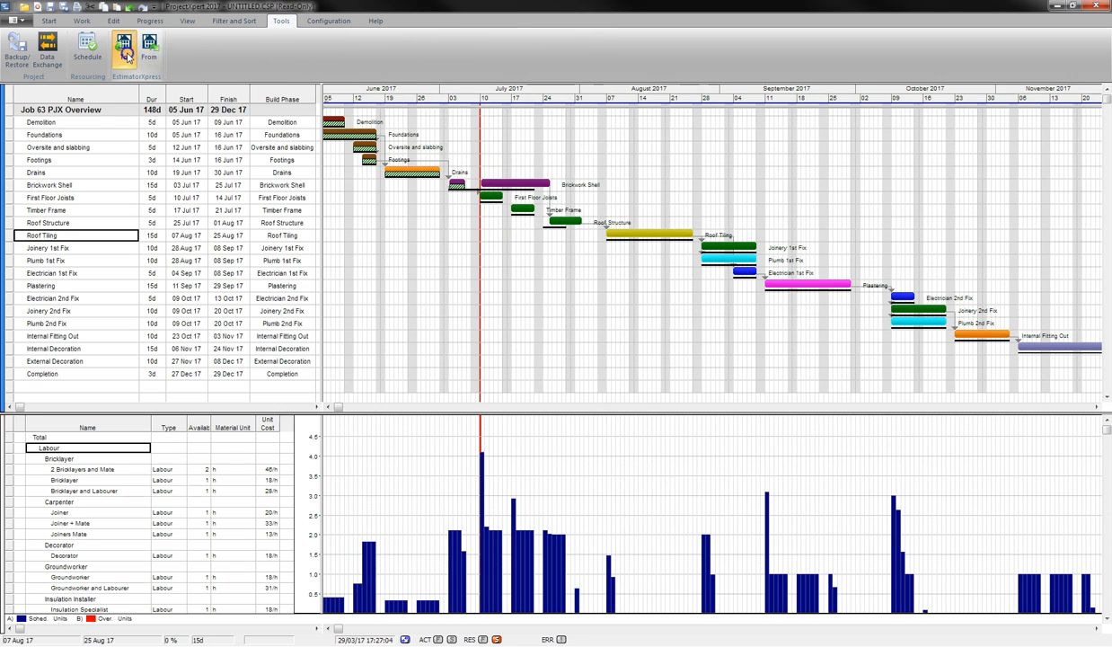
left_click(122, 50)
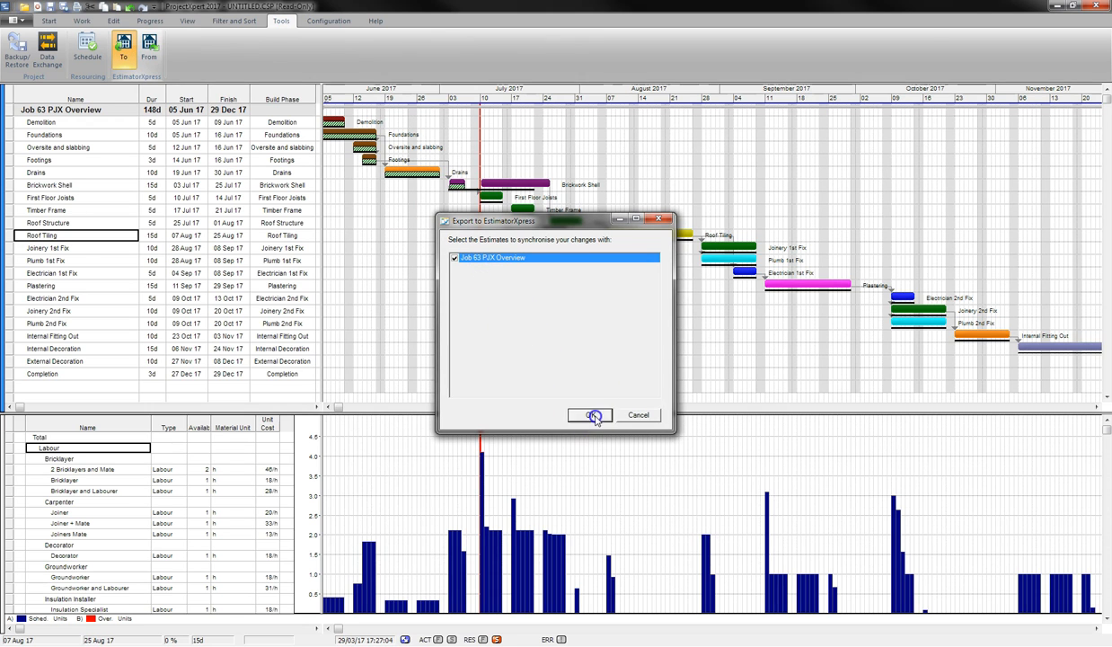
left_click(589, 413)
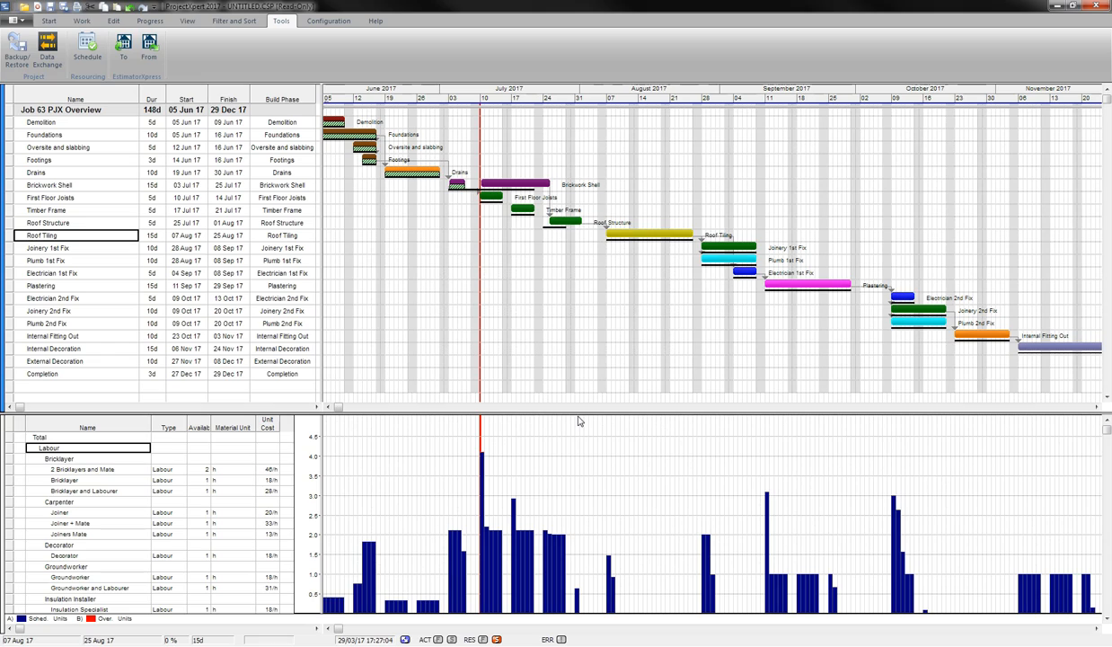